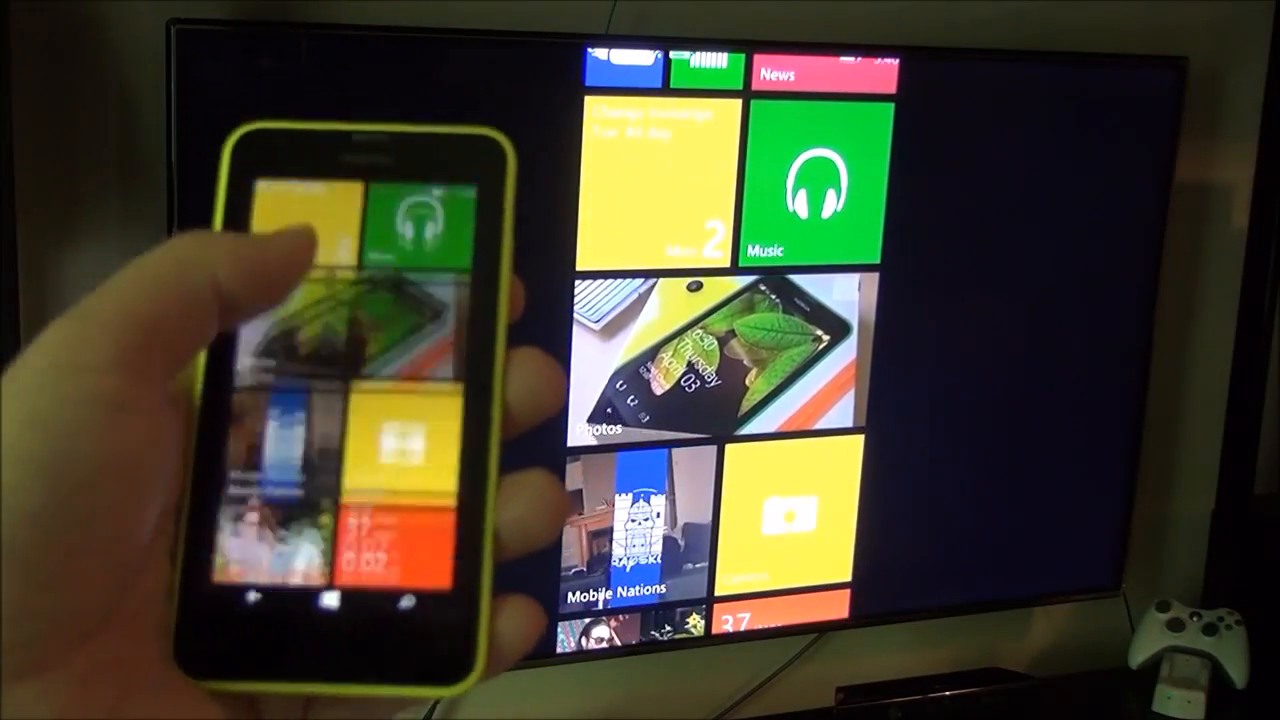
- Scroll to Skype and open the Skype Test Call chat showing the started call
scroll("down", 3)
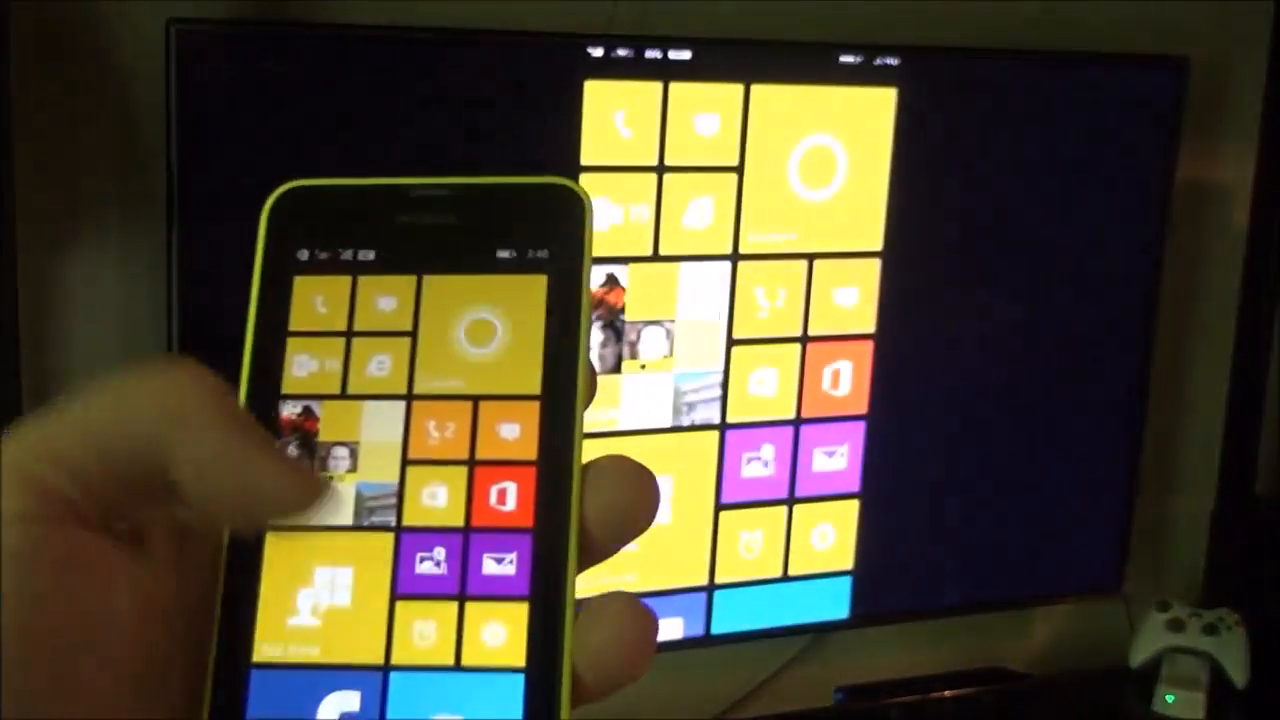
scroll("down", 3)
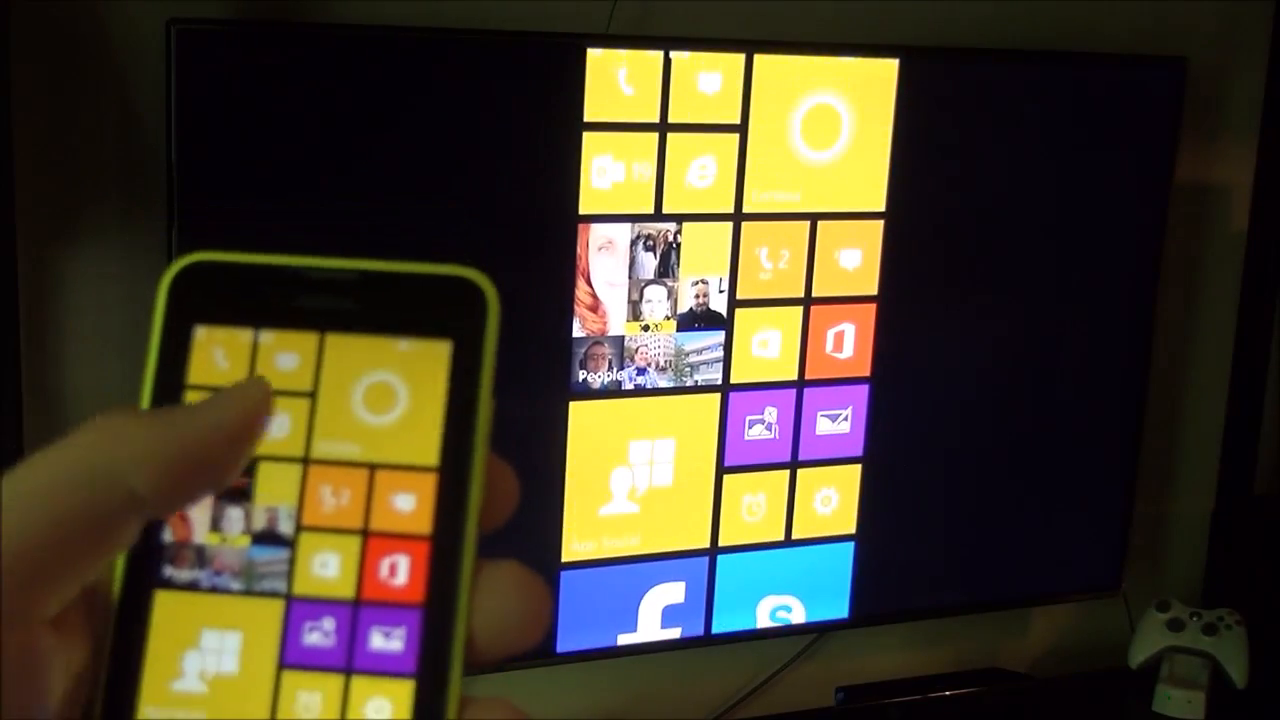
scroll("down", 3)
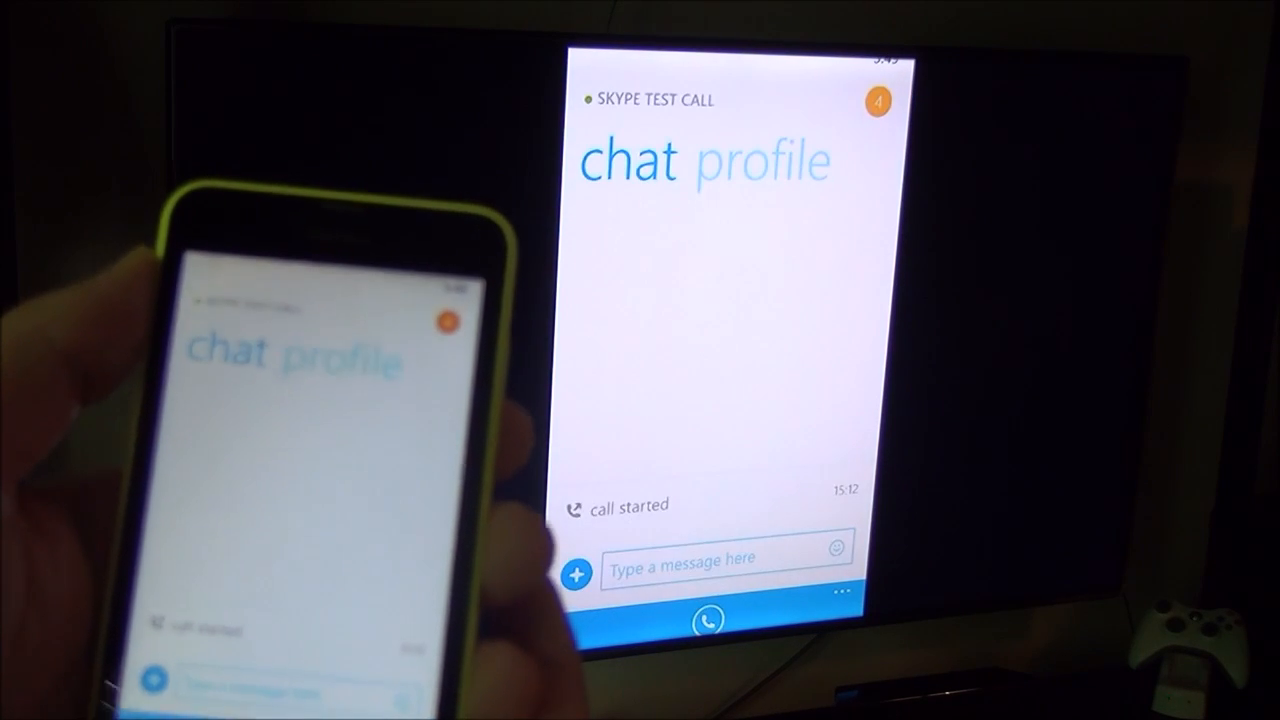
left_click(709, 620)
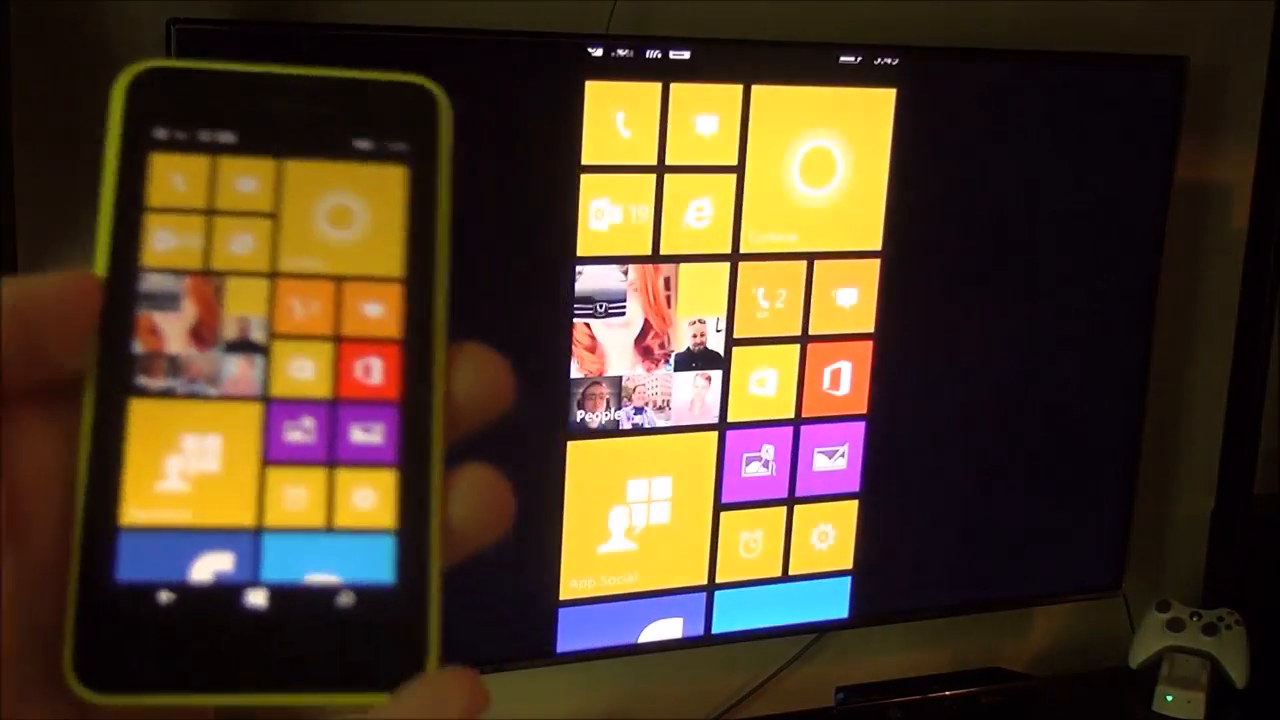
- Scroll down the Start screen to reveal the Games, News and Music tiles
scroll("down", 3)
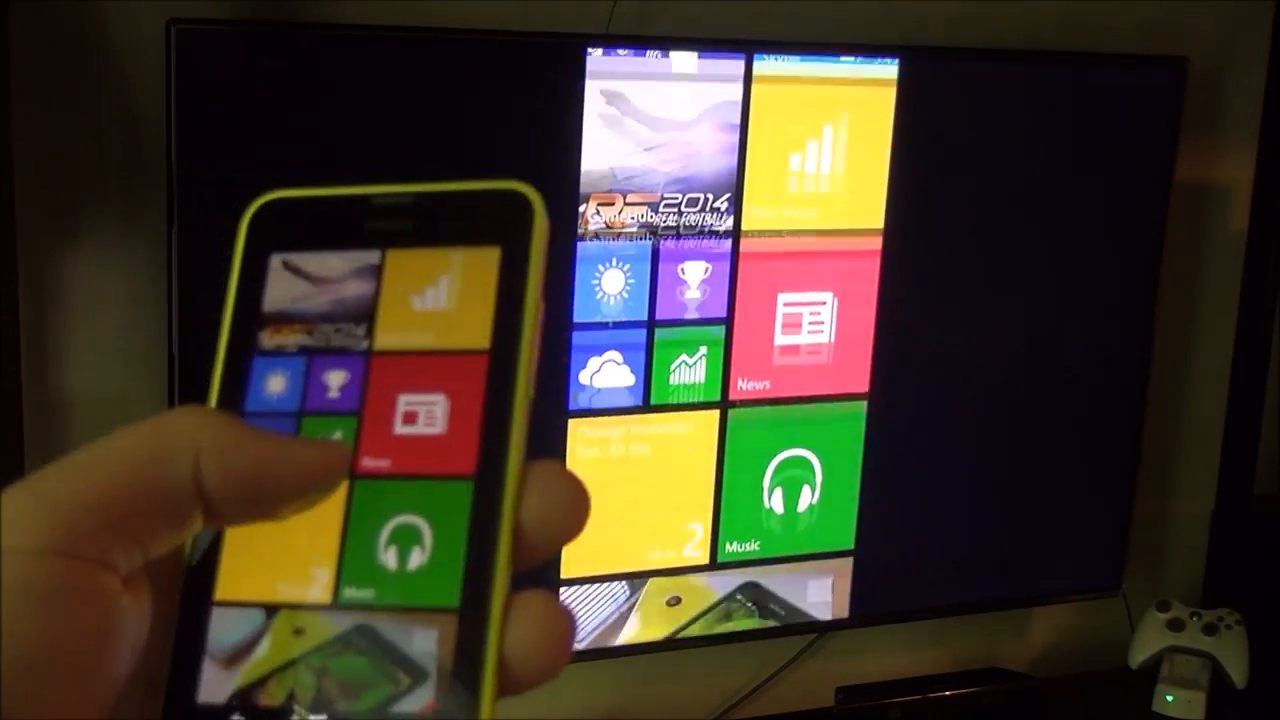